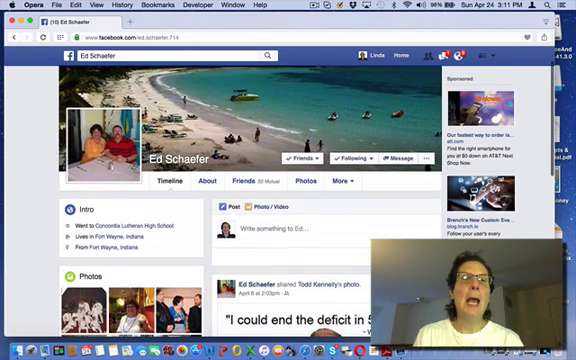
pyautogui.scroll(-3)
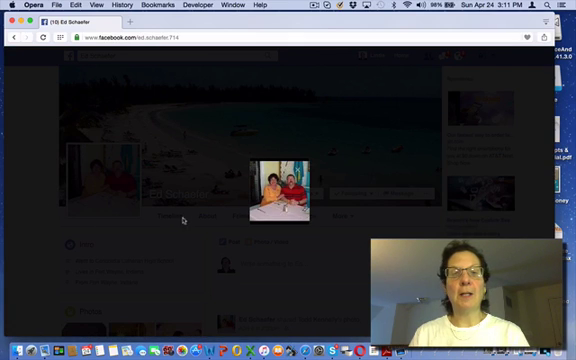
pyautogui.moveTo(324, 210)
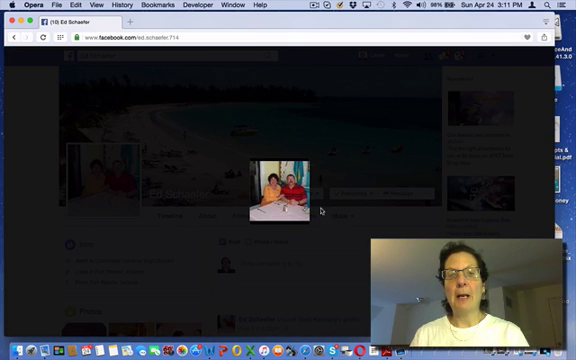